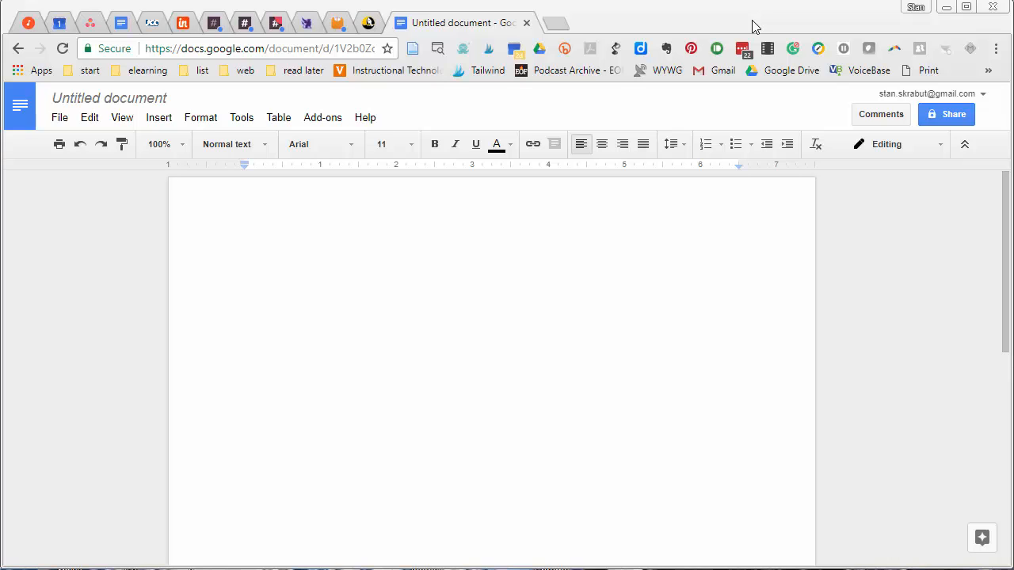
Search the add-ons store for 'creative commons' to find Creative Commons License Chooser
type("Creative Commons License Chooser Add-on")
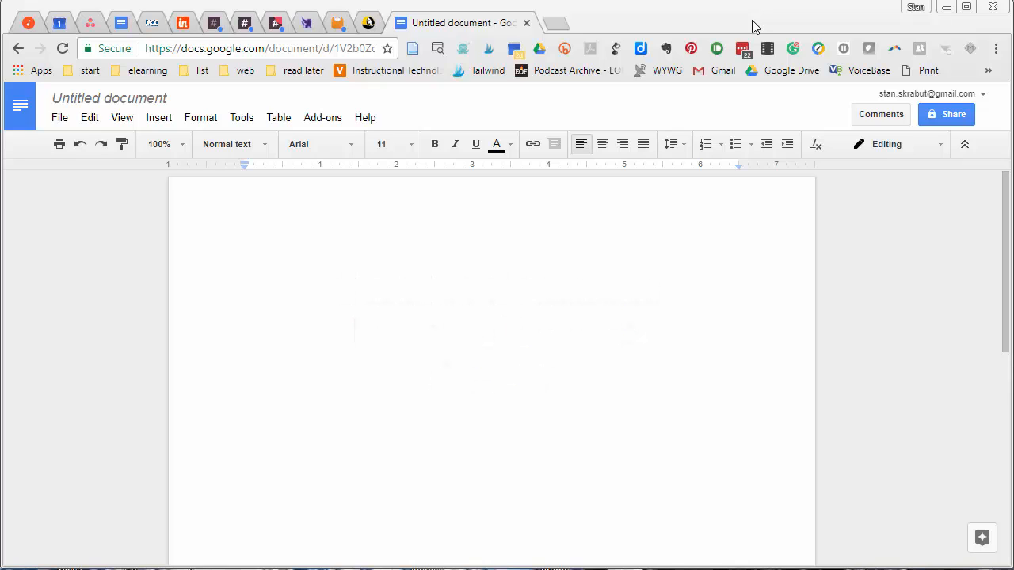
mouse_move(323, 117)
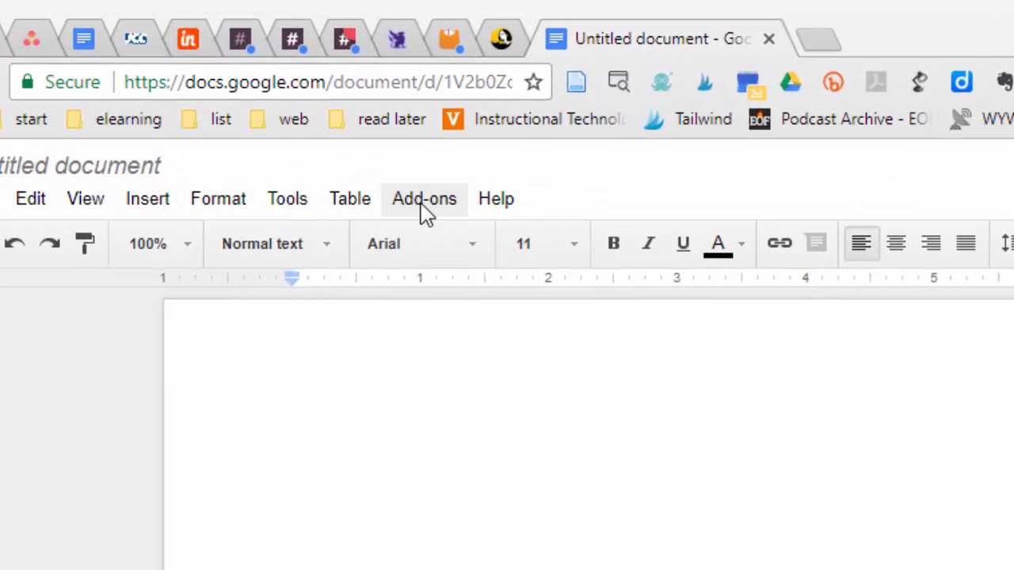
left_click(425, 198)
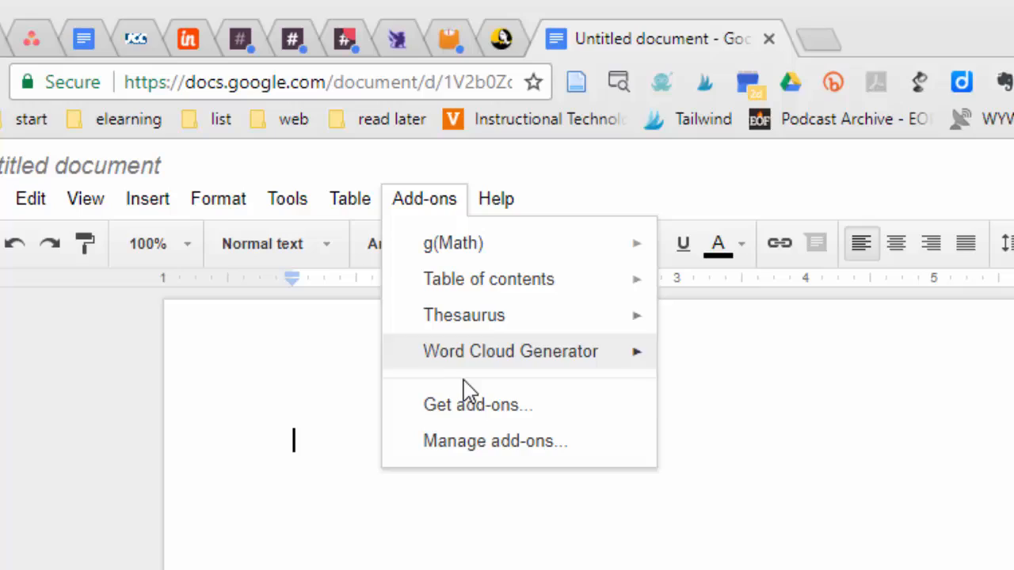
mouse_move(478, 405)
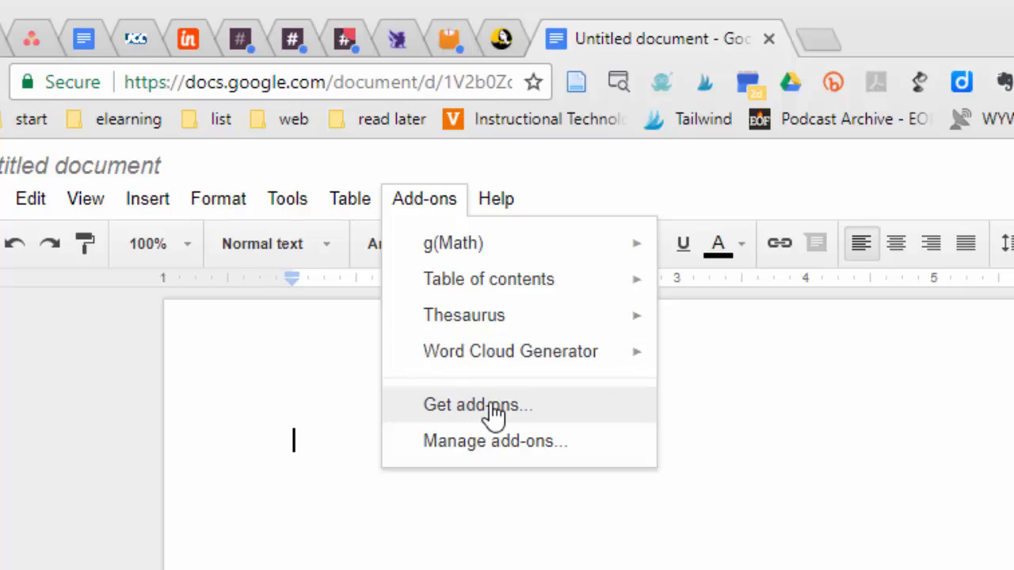
left_click(477, 406)
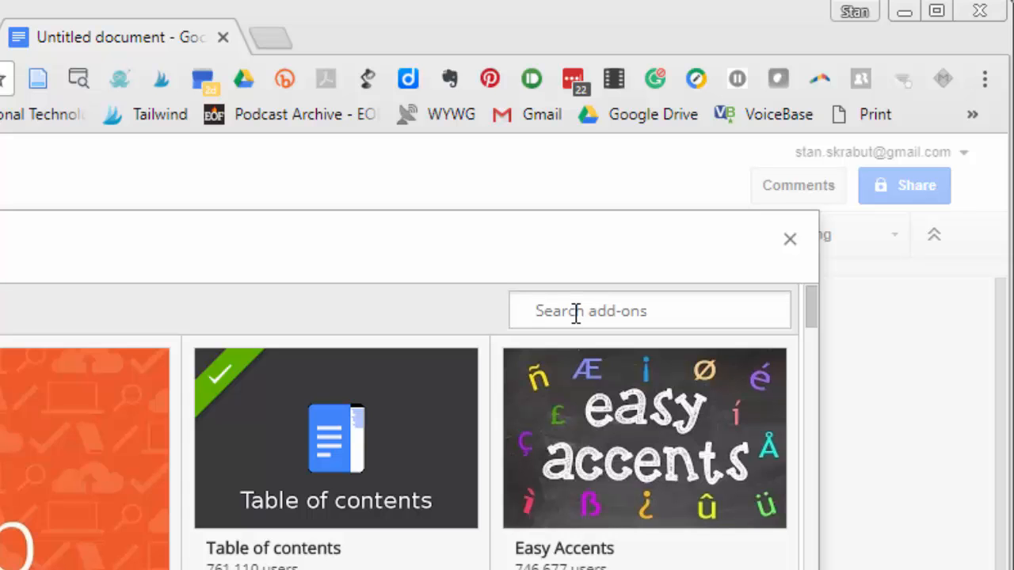
type("creative")
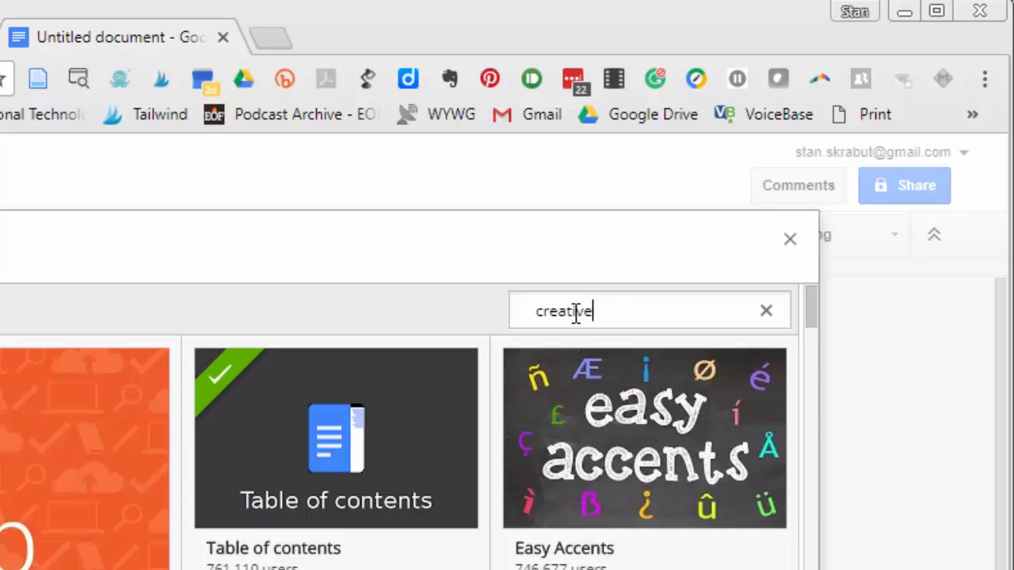
type("commons")
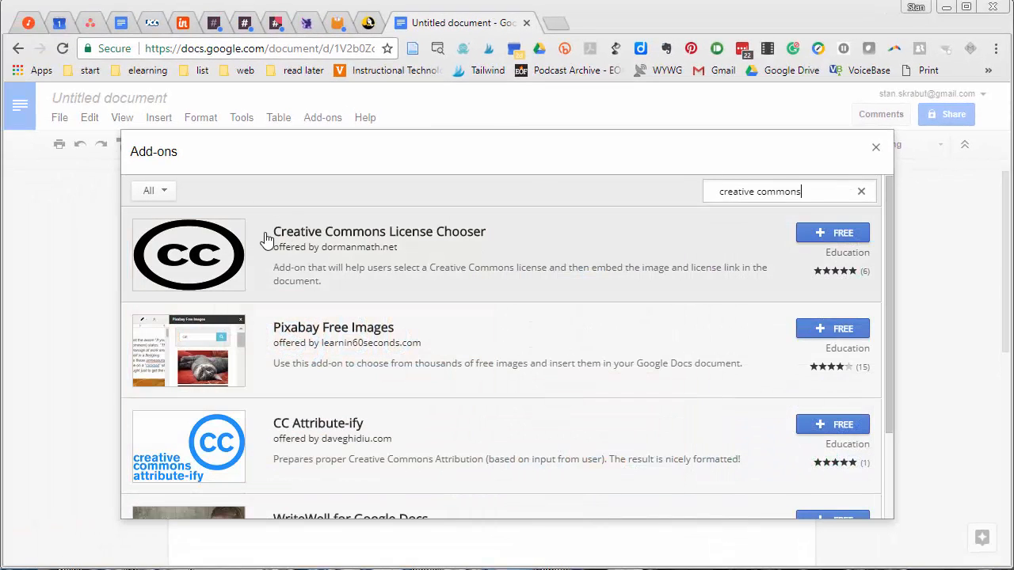
mouse_move(332, 252)
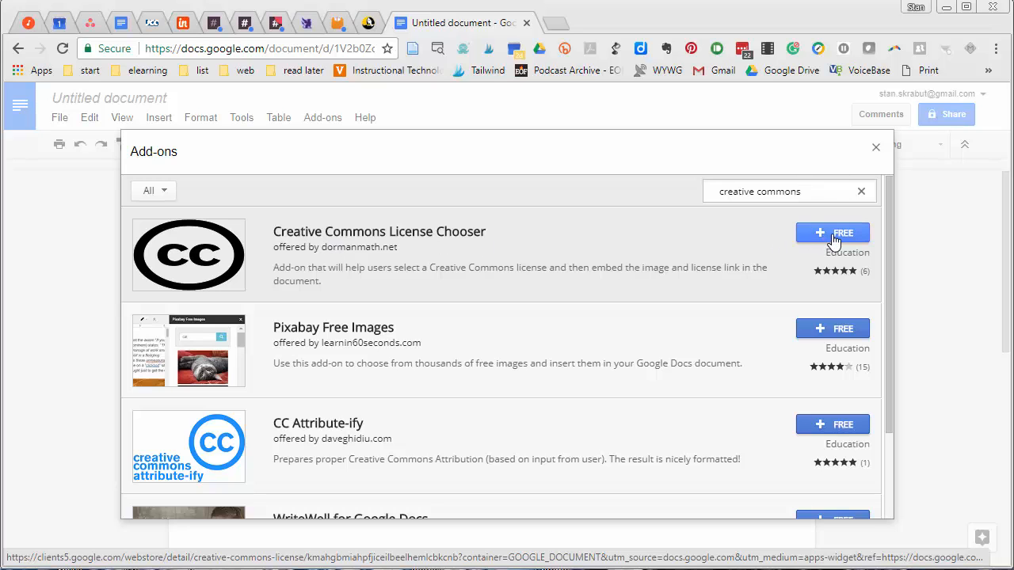
Install Creative Commons License Chooser with the signed-in account and allow its requested permissions
left_click(833, 232)
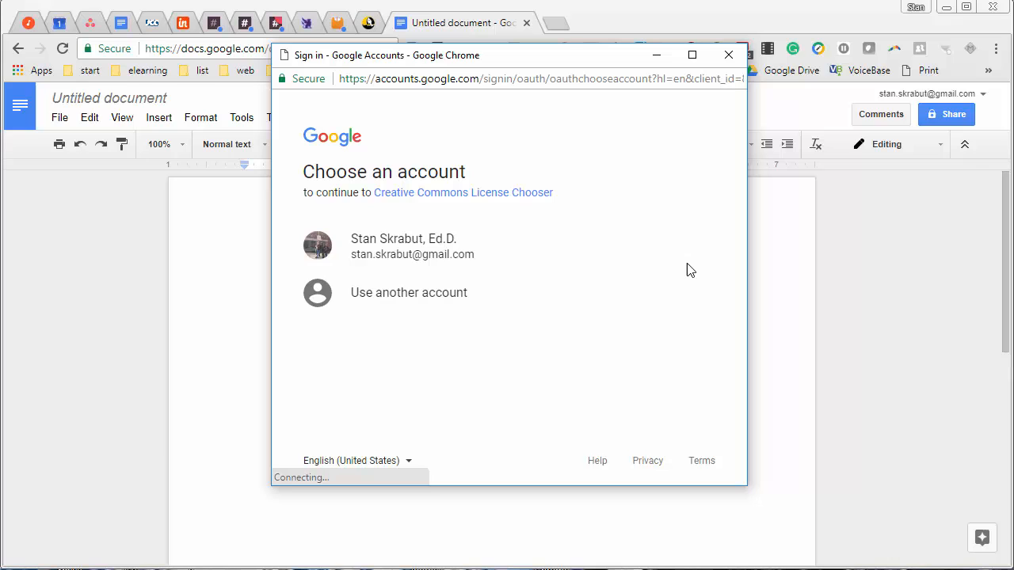
left_click(412, 246)
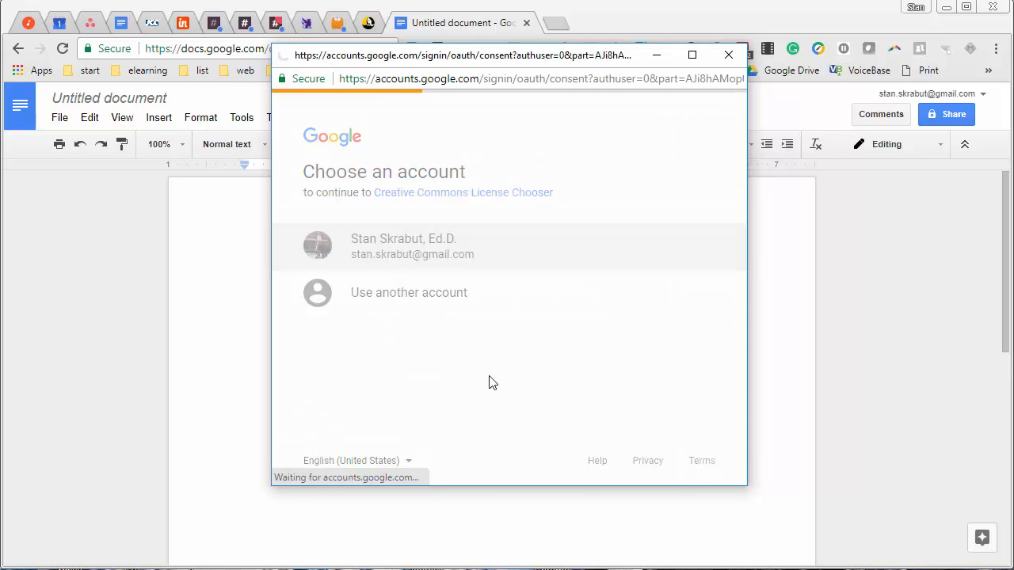
left_click(412, 246)
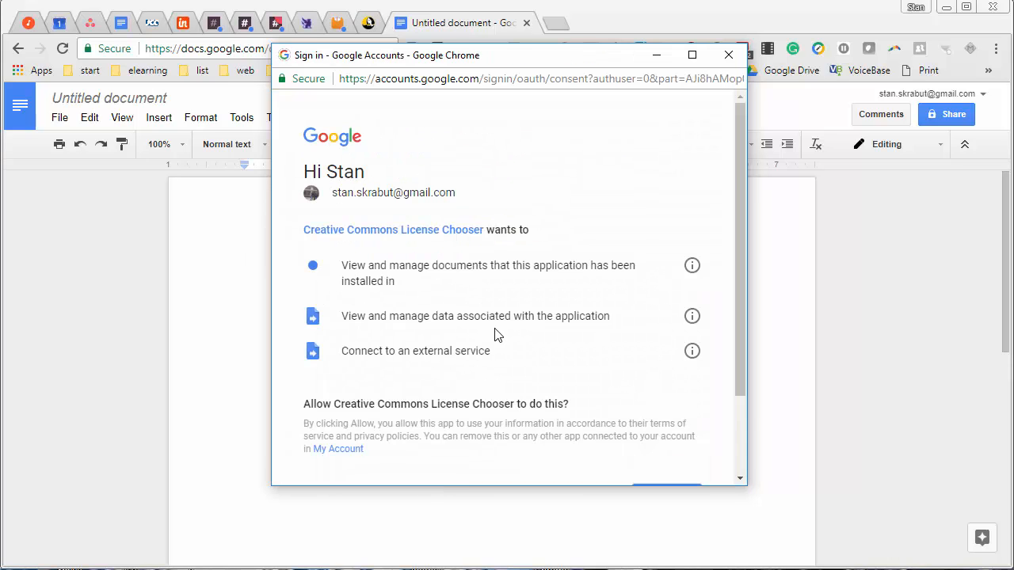
scroll("down", 3)
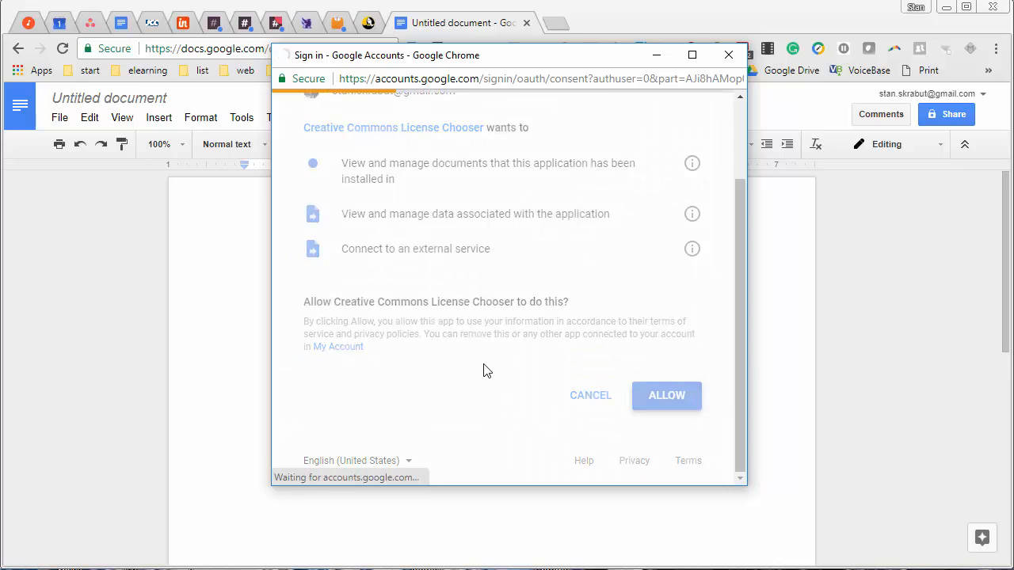
left_click(666, 396)
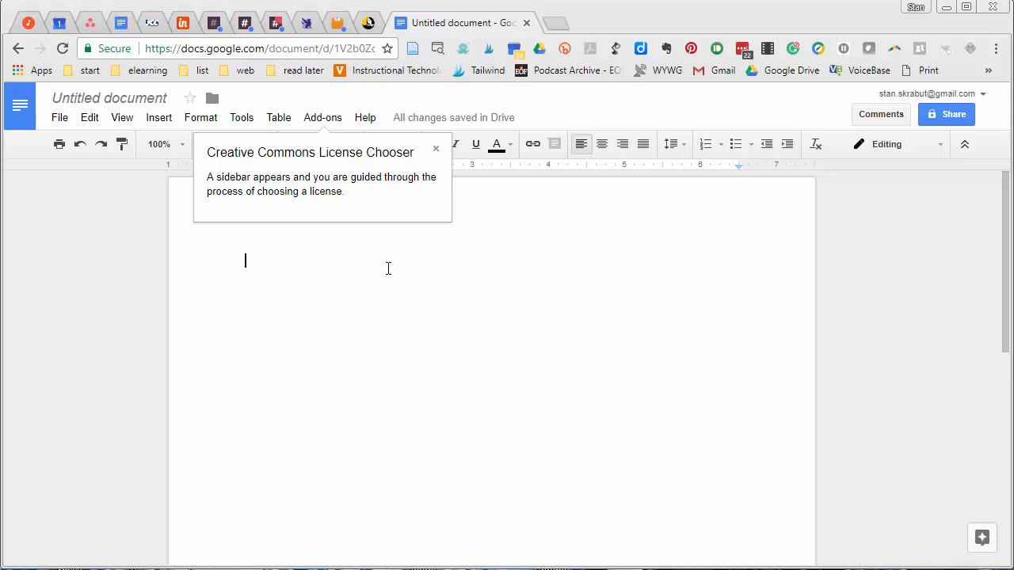
Write 'Hello world!' in the document body
left_click(435, 149)
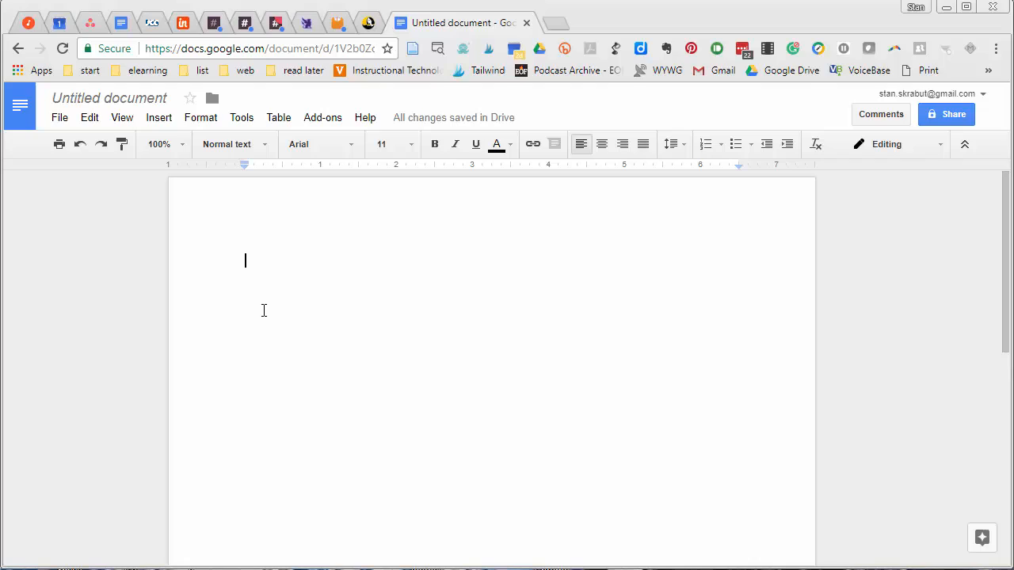
type("Hello w")
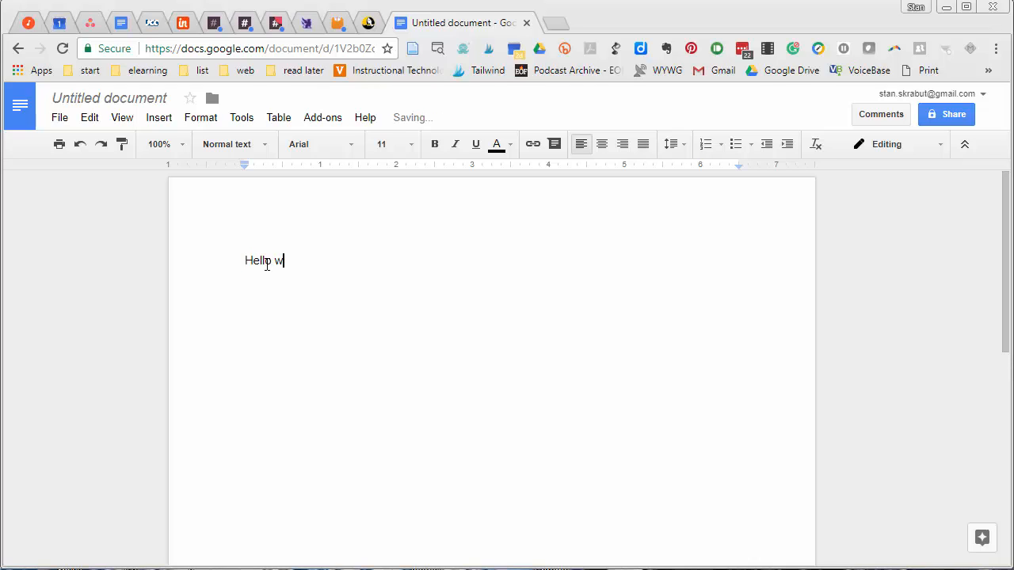
type("orld!")
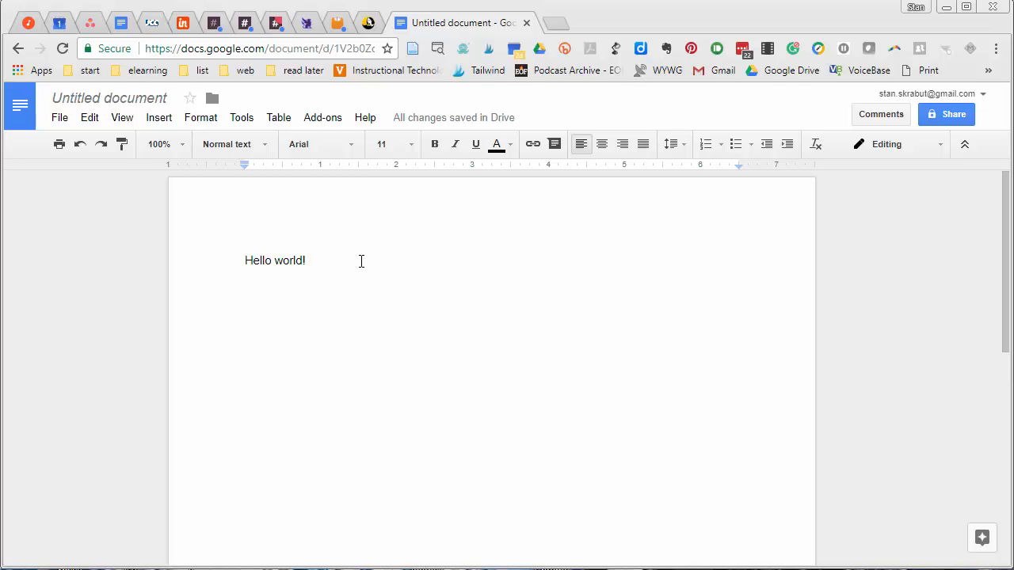
mouse_move(362, 254)
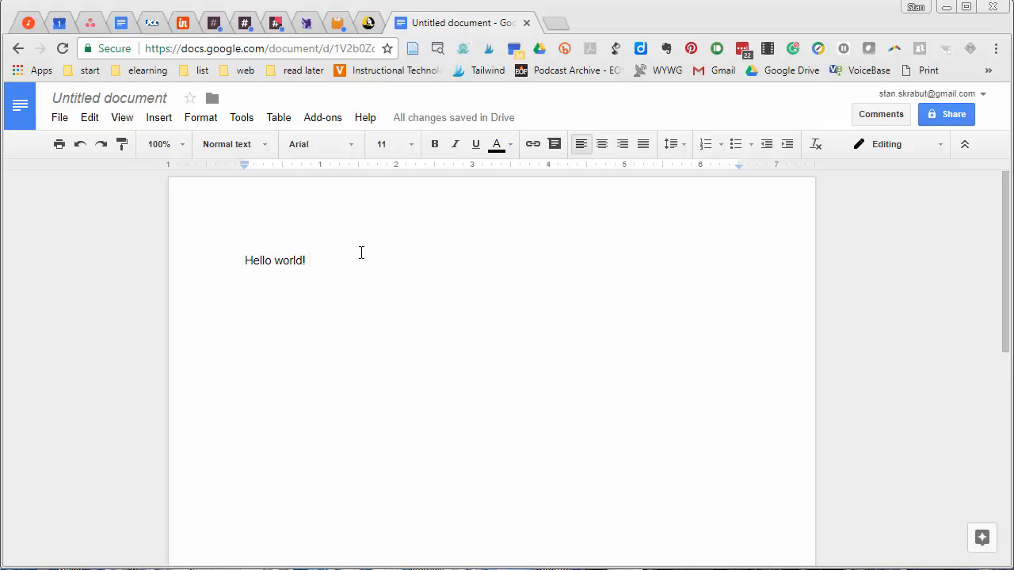
mouse_move(317, 219)
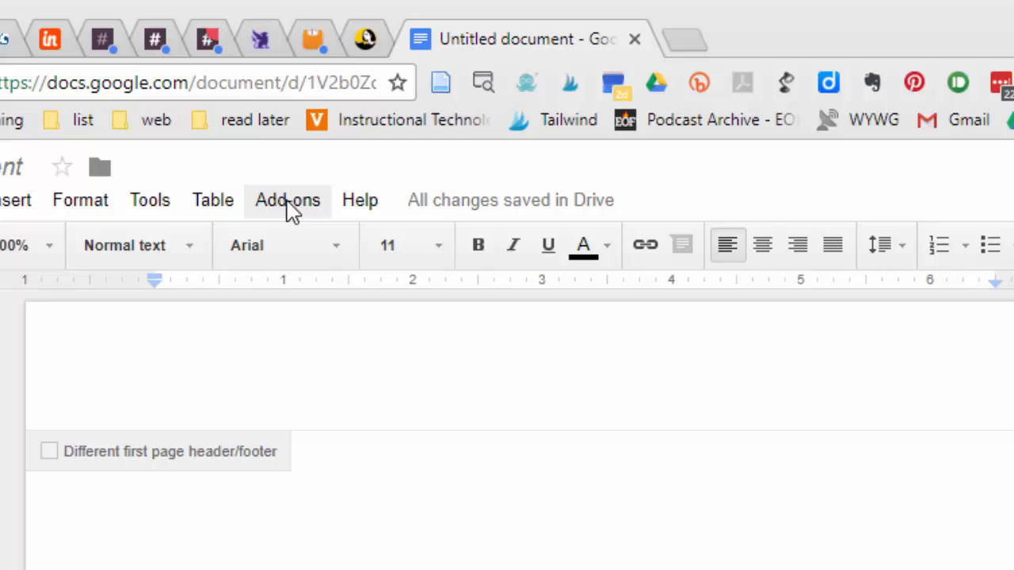
left_click(287, 200)
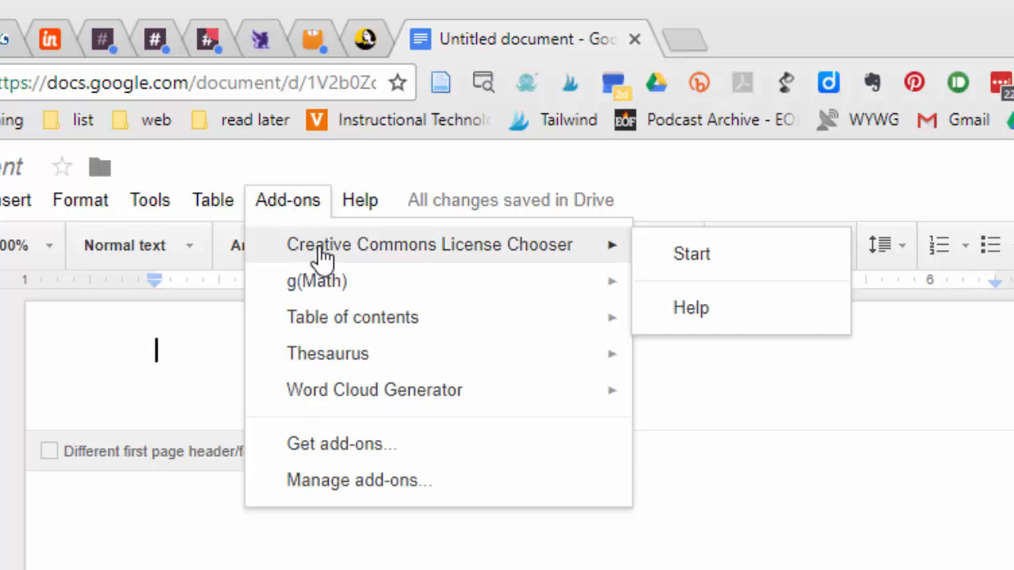
mouse_move(488, 261)
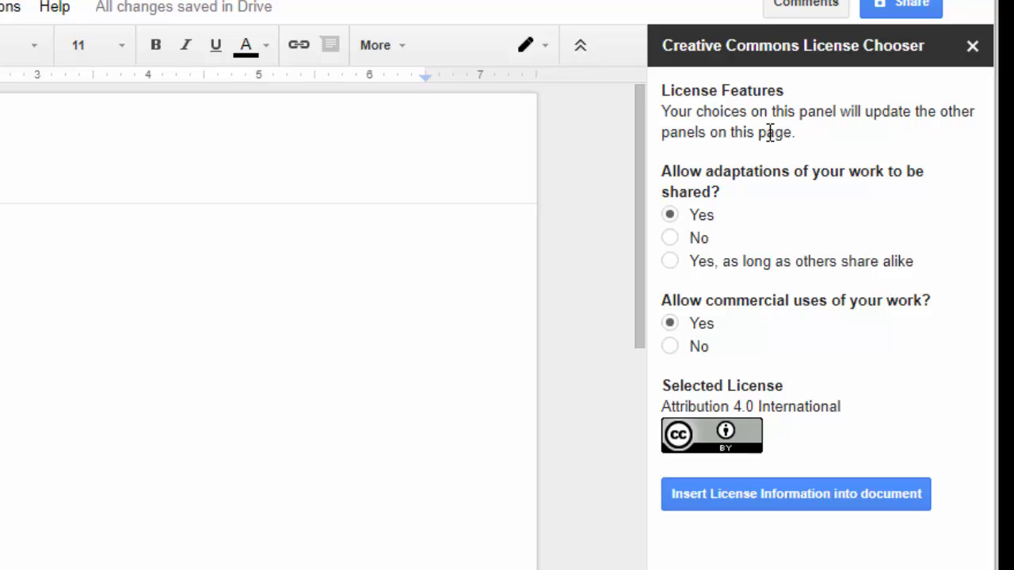
mouse_move(732, 196)
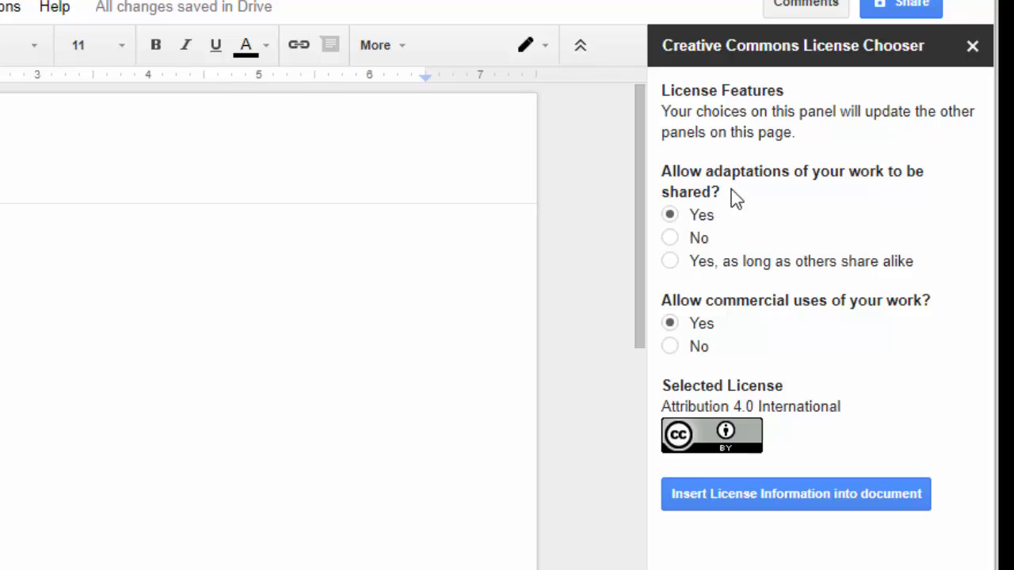
mouse_move(690, 209)
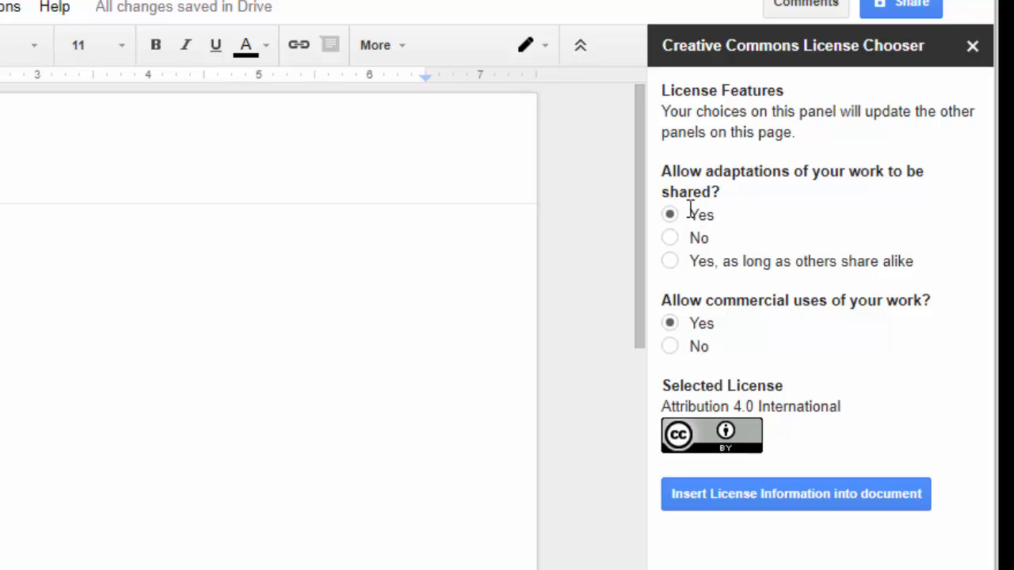
mouse_move(832, 190)
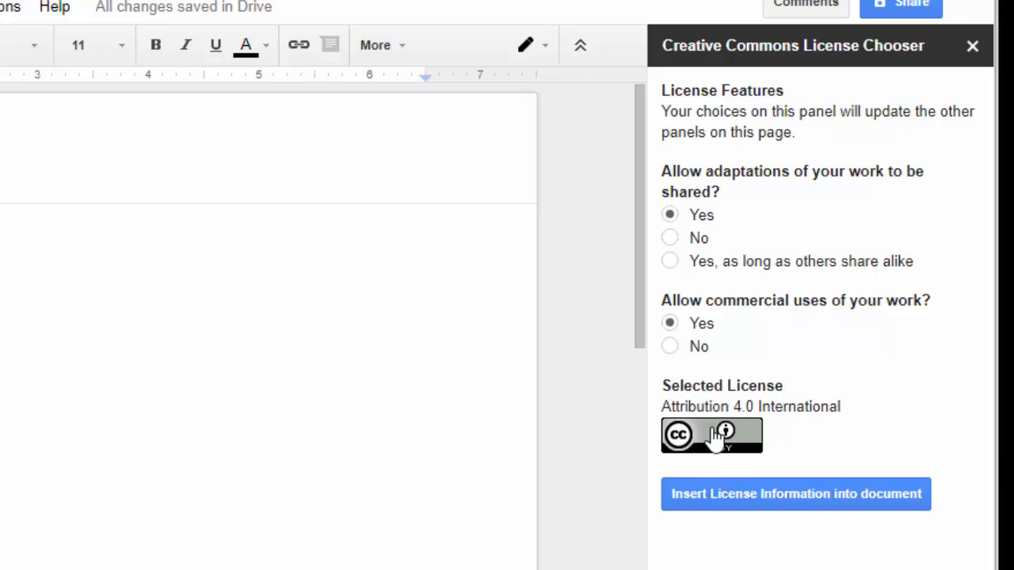
mouse_move(732, 459)
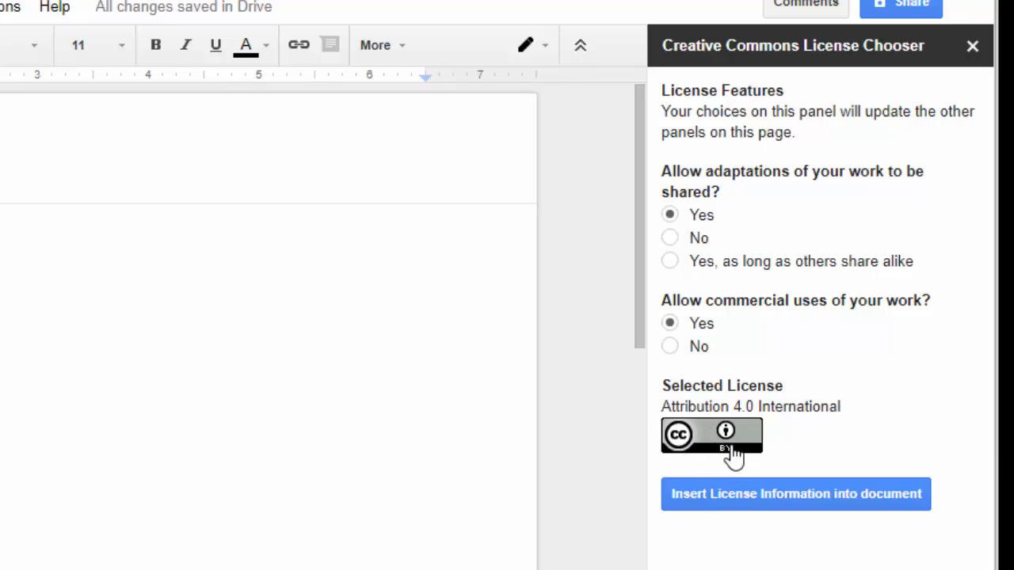
mouse_move(811, 434)
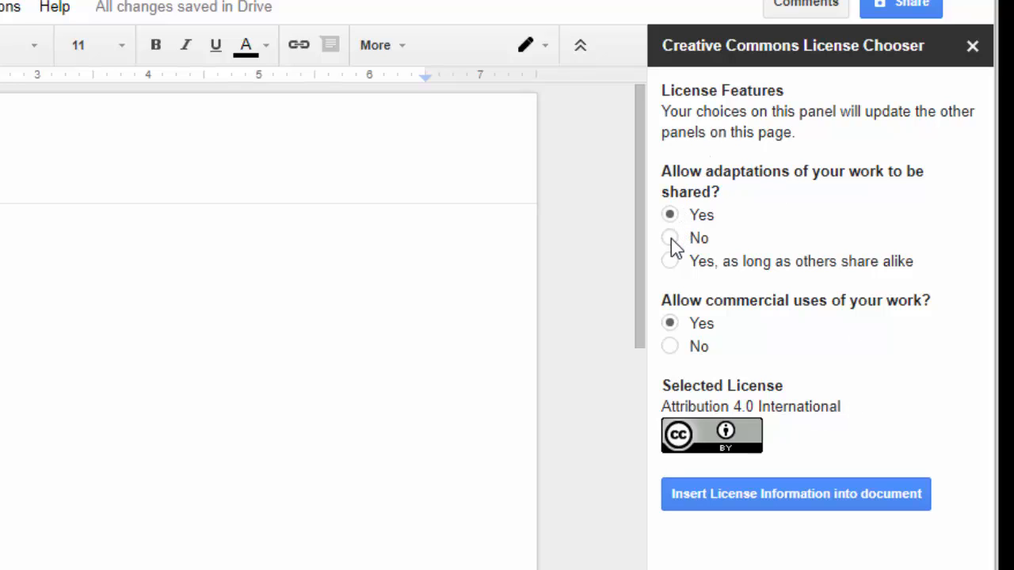
left_click(669, 237)
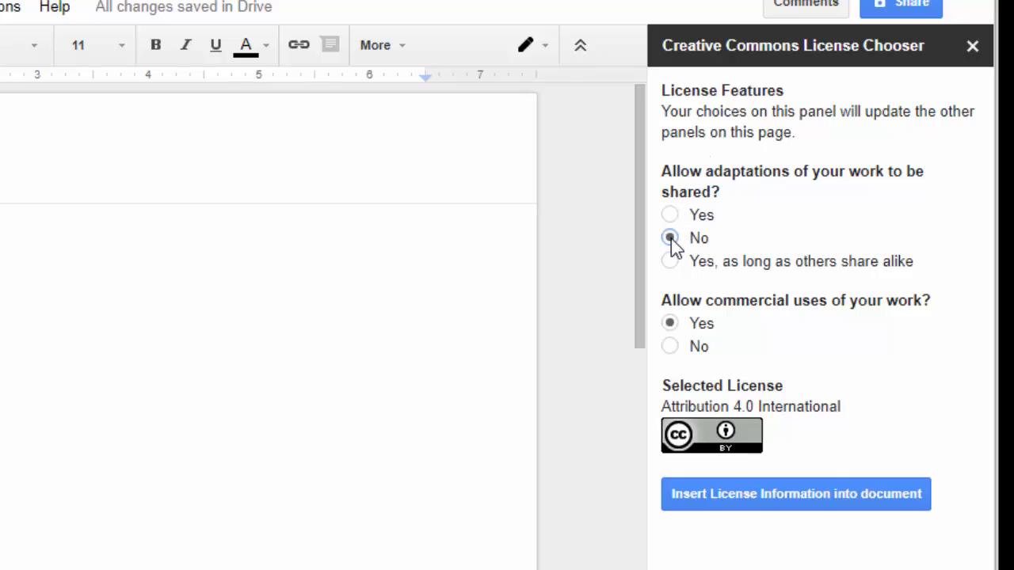
left_click(669, 238)
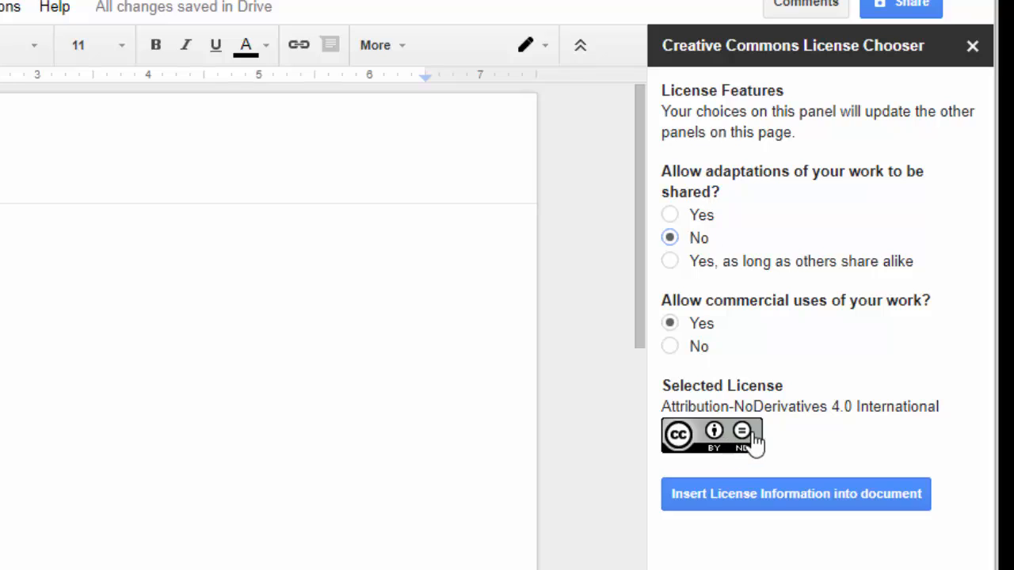
mouse_move(748, 451)
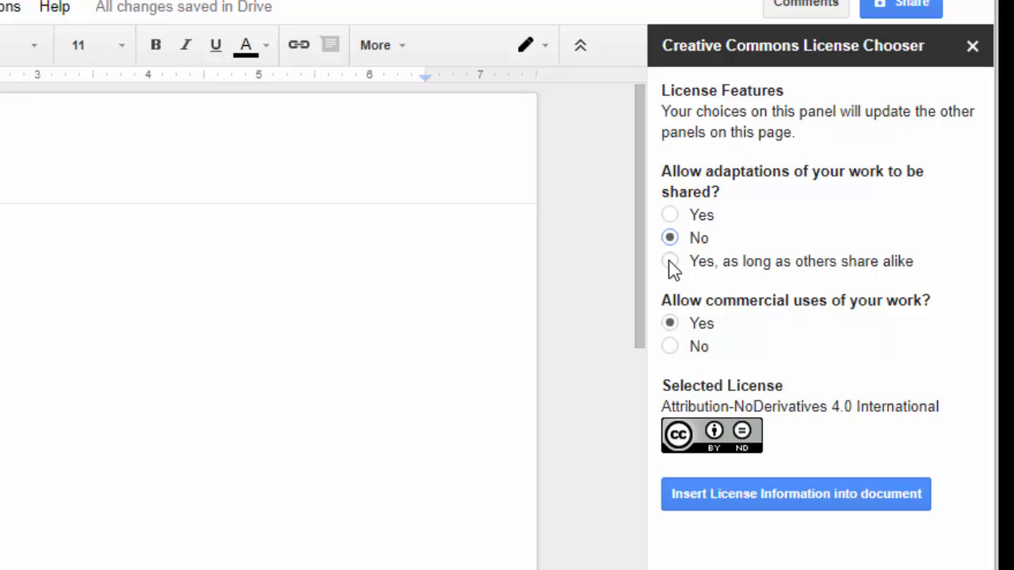
left_click(669, 260)
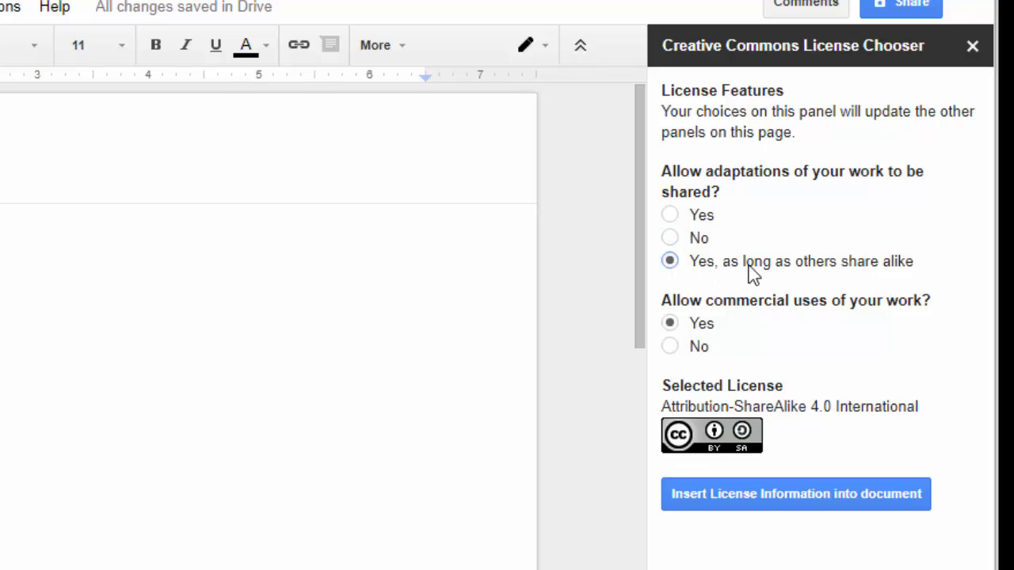
mouse_move(854, 273)
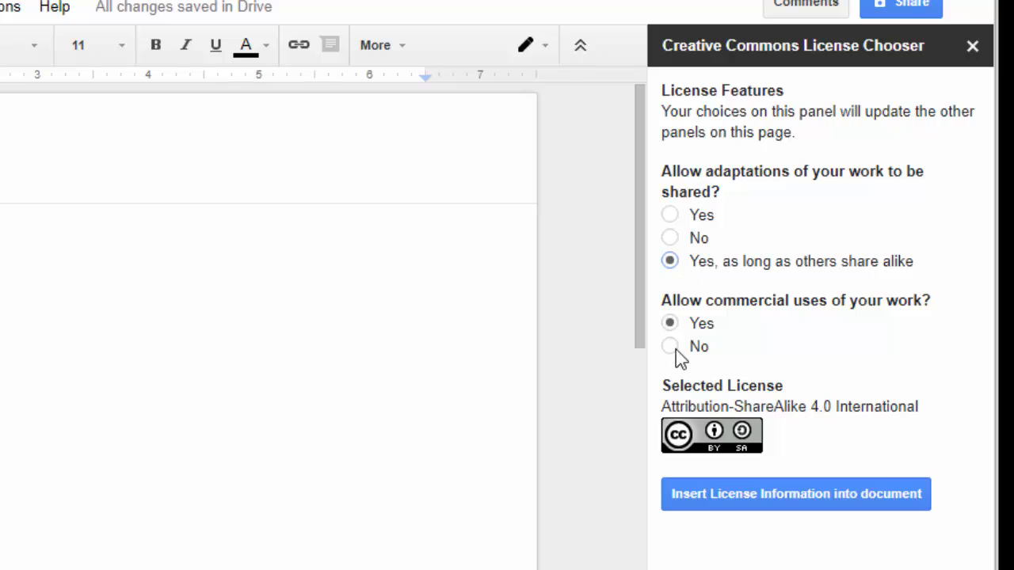
left_click(669, 345)
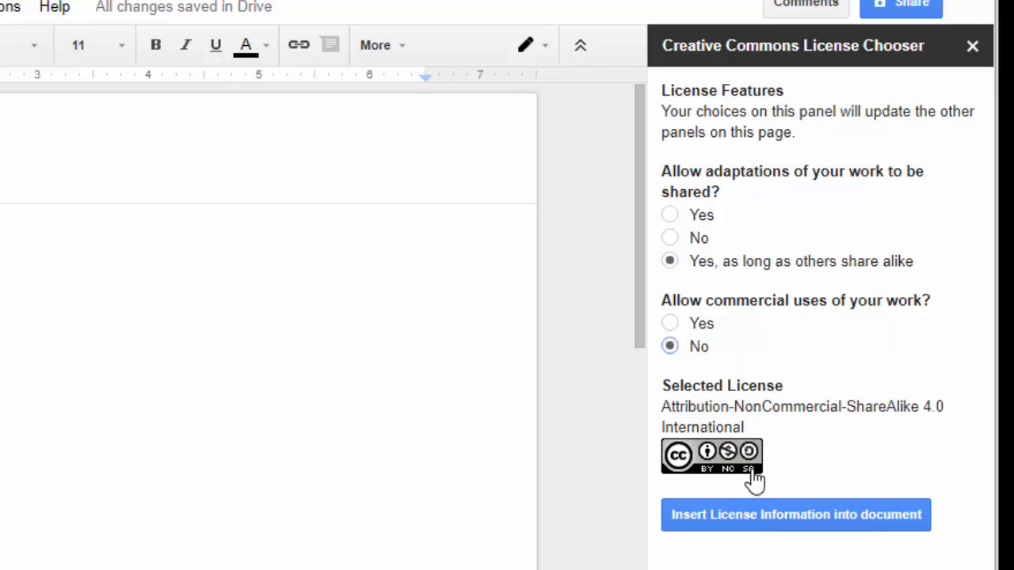
left_click(669, 323)
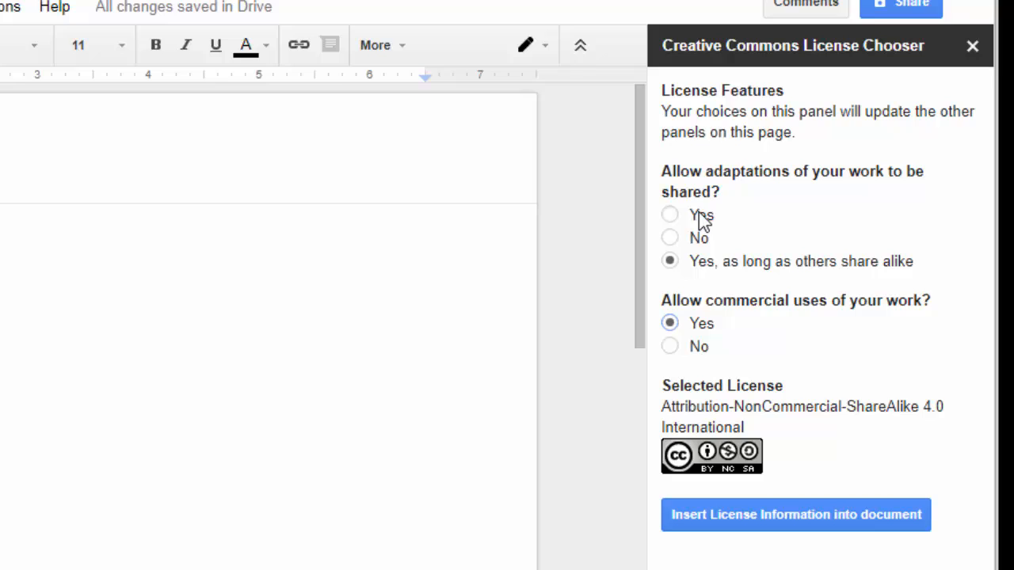
left_click(669, 216)
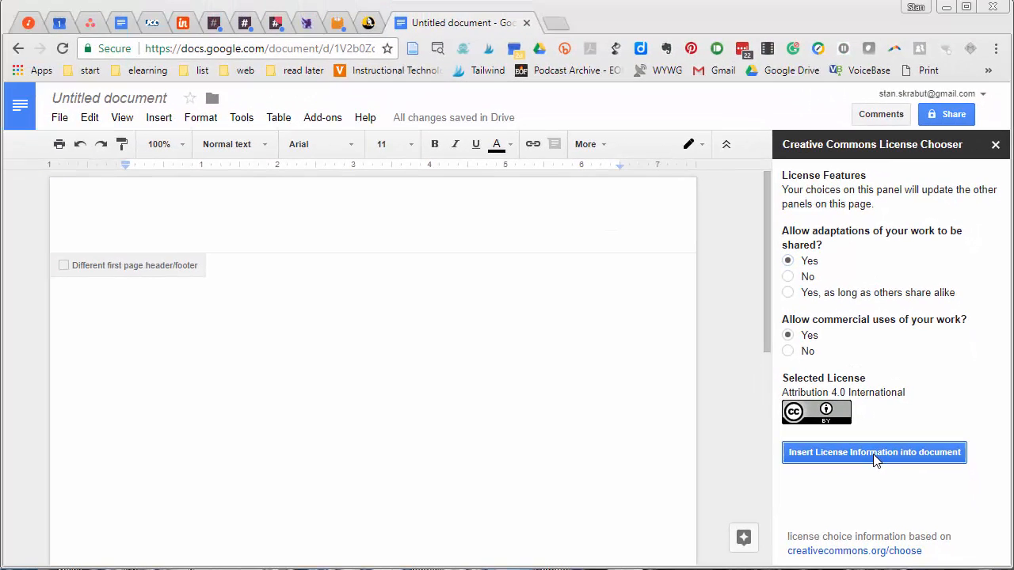
Insert the CC BY 4.0 badge and statement into the header and write 'Hello world!' in the body
left_click(875, 453)
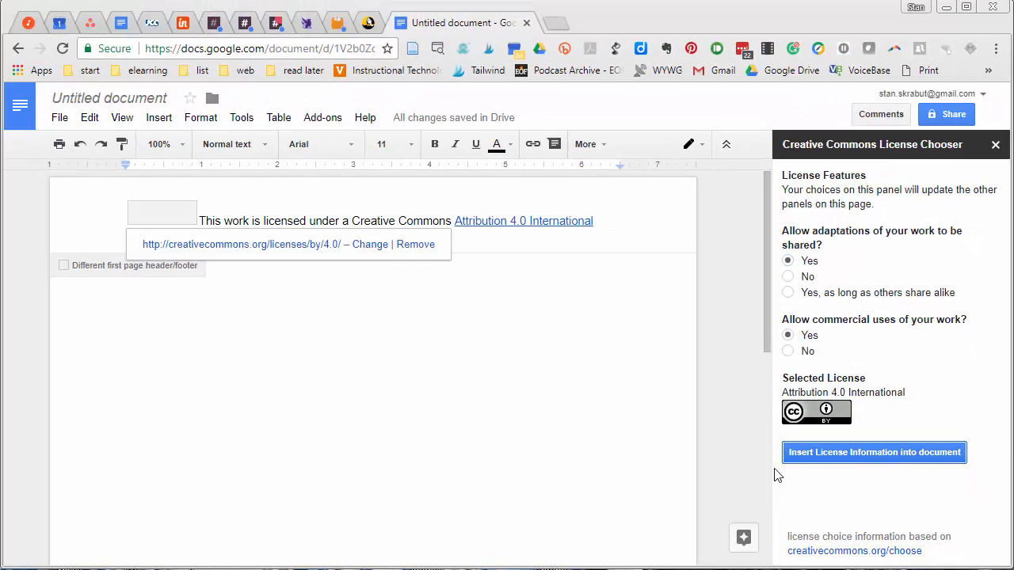
left_click(875, 453)
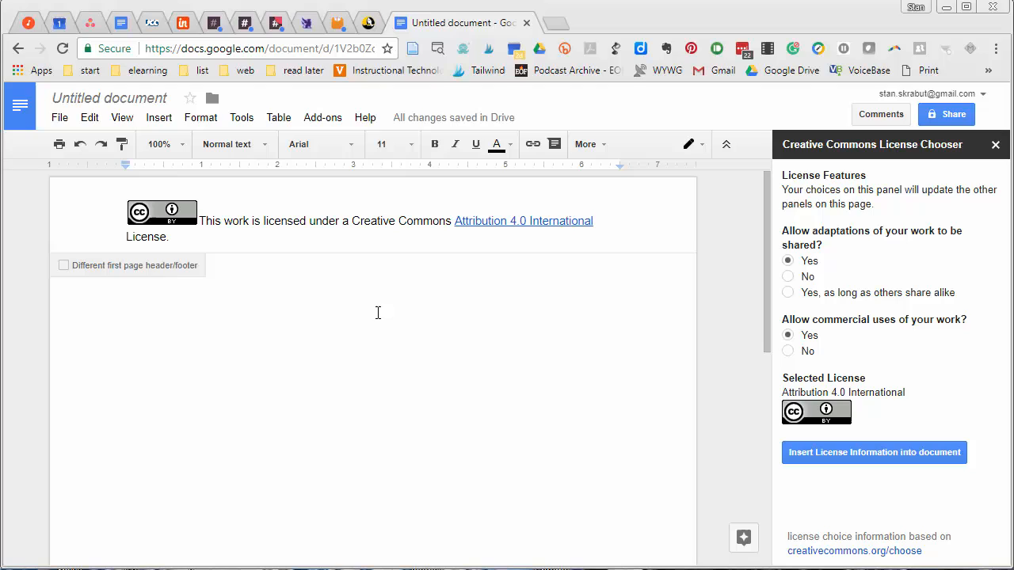
type("Hello world!")
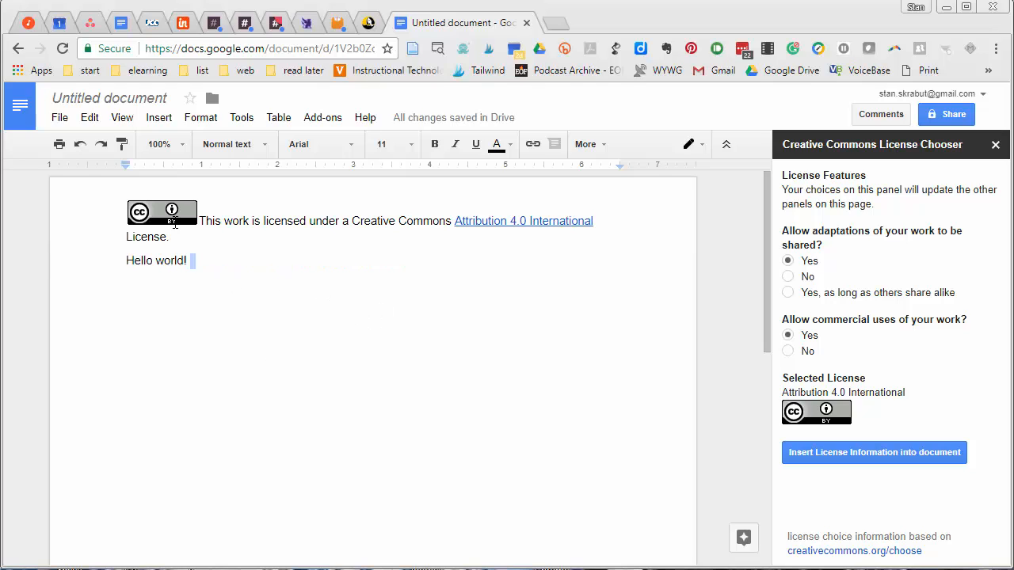
mouse_move(375, 225)
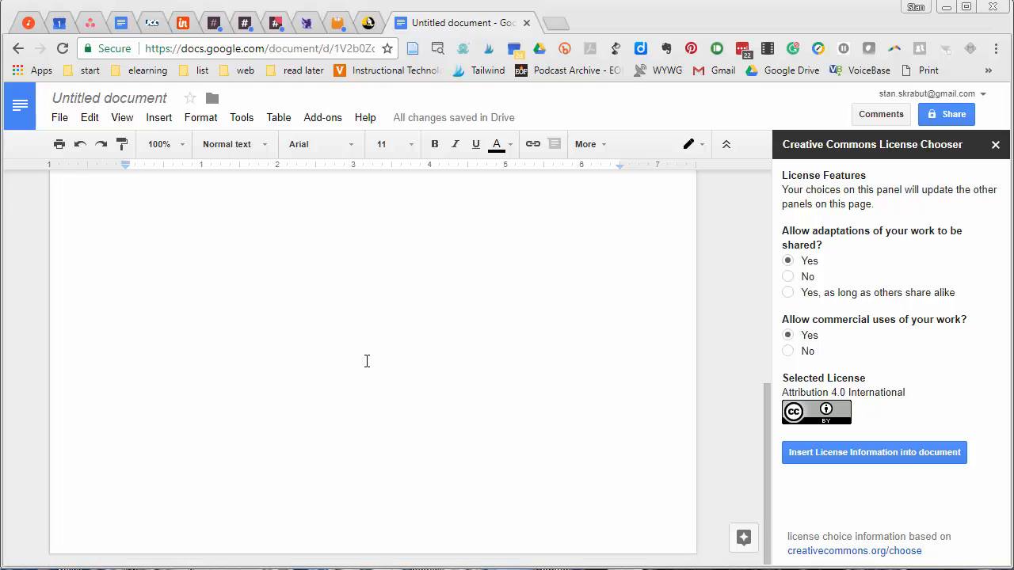
Insert the CC BY 4.0 badge and license statement into the page footer
left_click(874, 453)
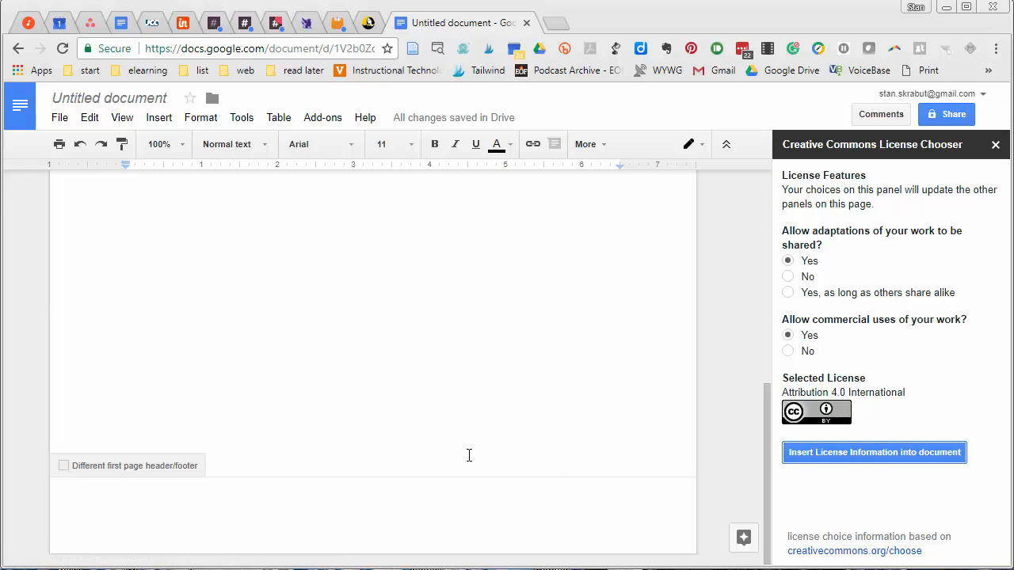
left_click(875, 453)
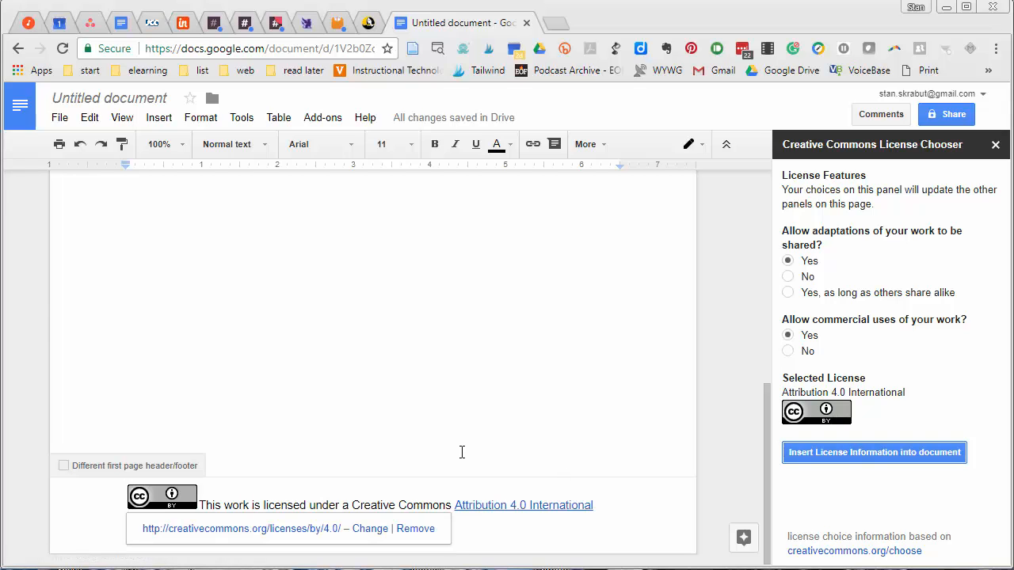
left_click(874, 453)
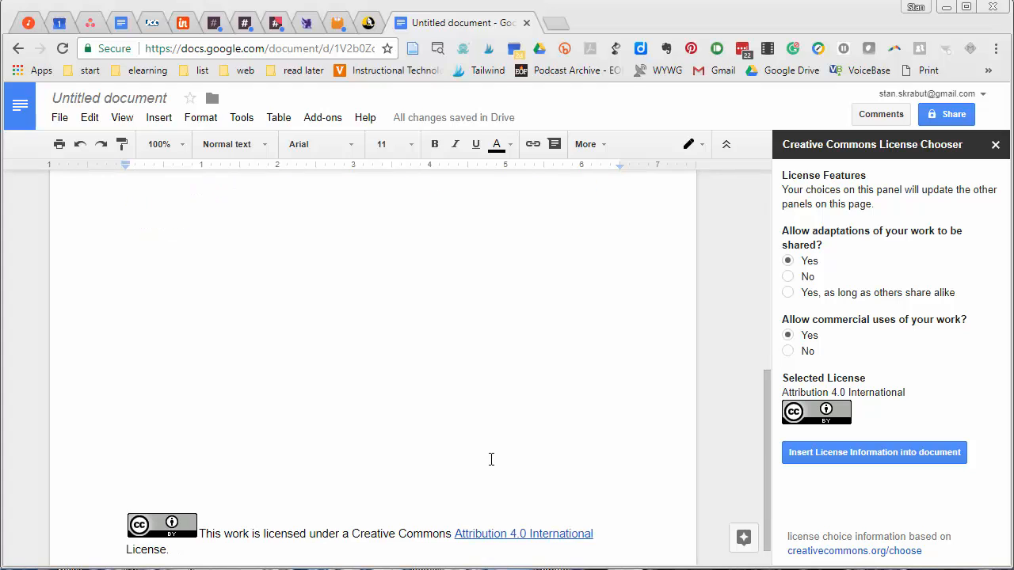